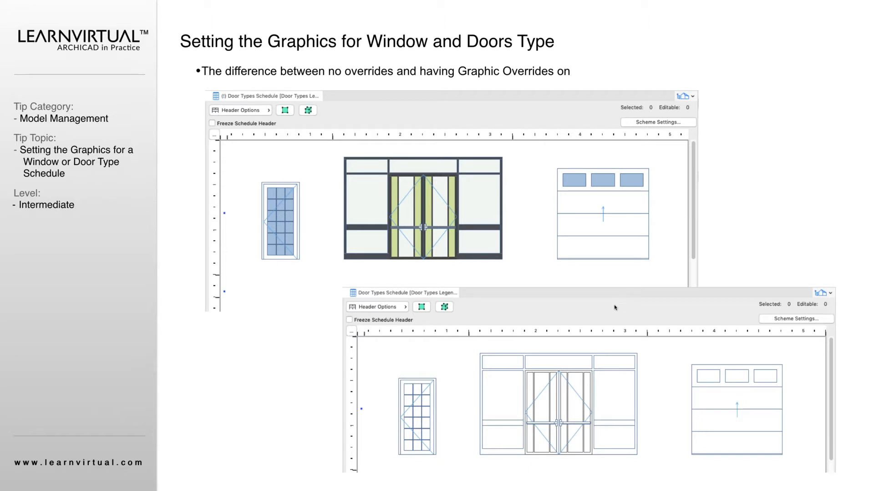
mouse_move(197, 122)
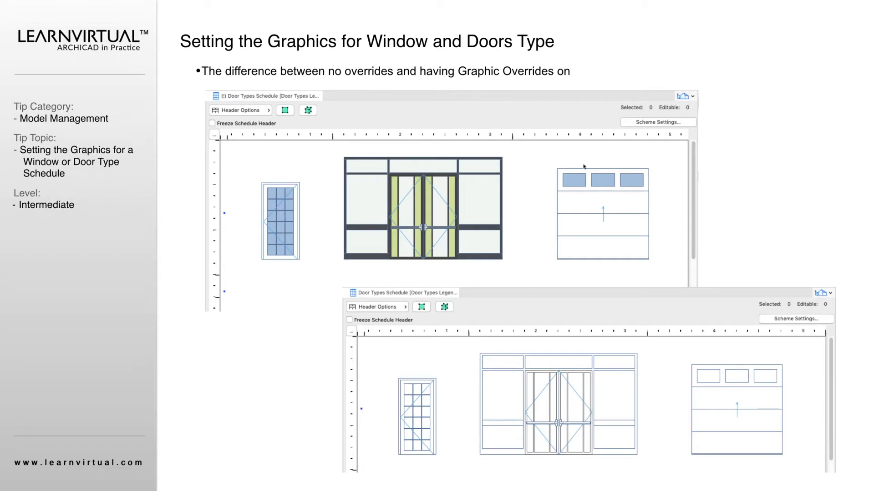
mouse_move(302, 224)
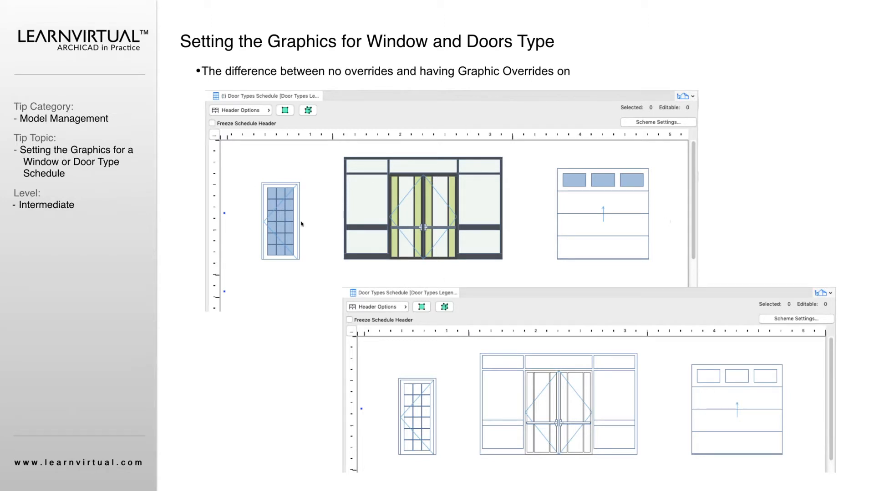
mouse_move(378, 246)
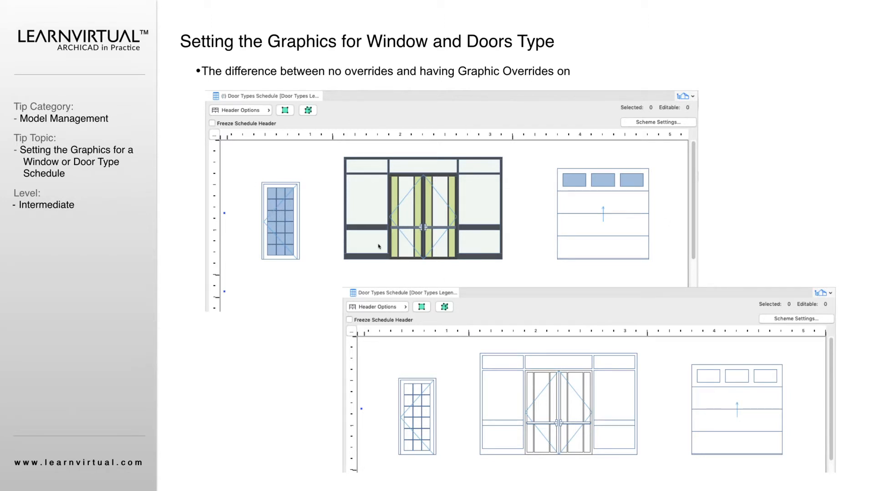
mouse_move(310, 284)
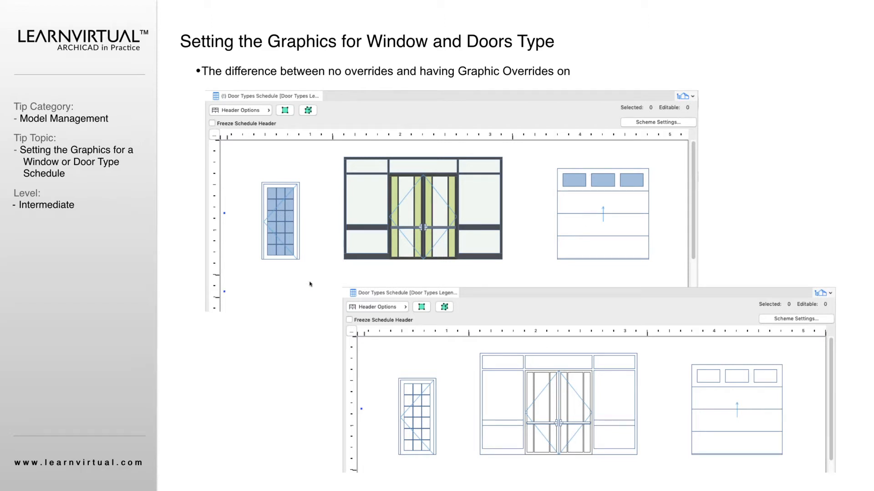
mouse_move(469, 204)
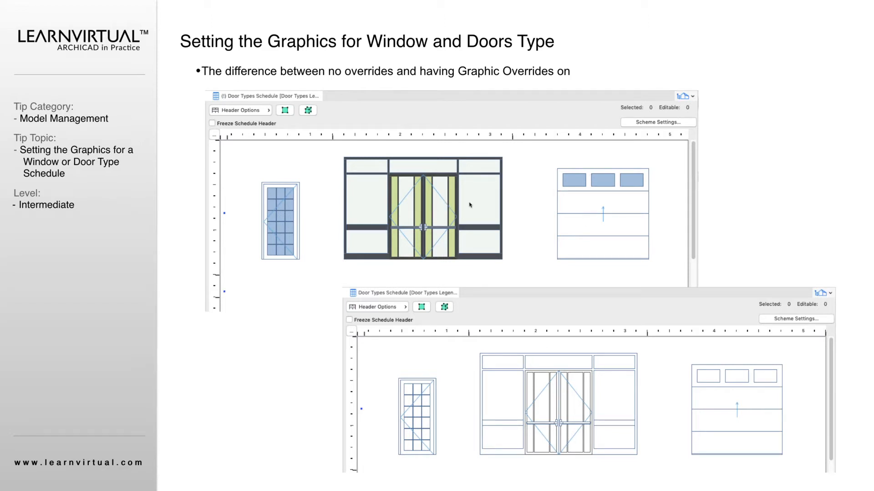
mouse_move(376, 343)
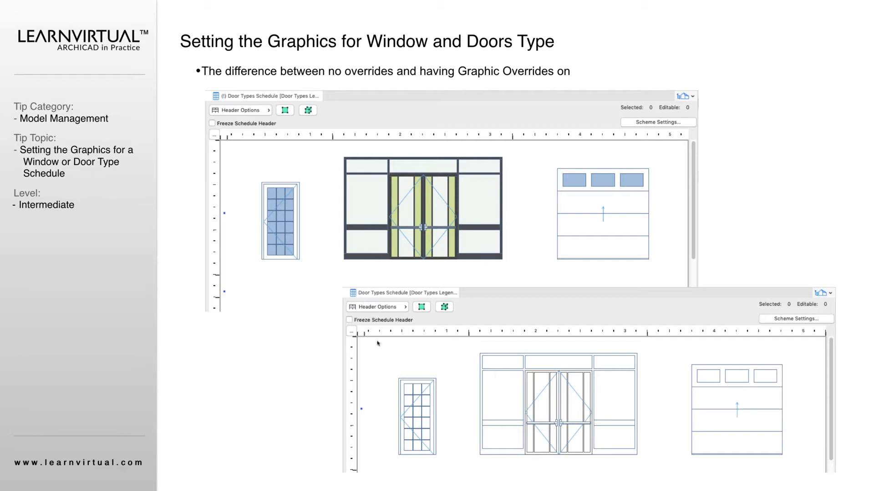
mouse_move(393, 400)
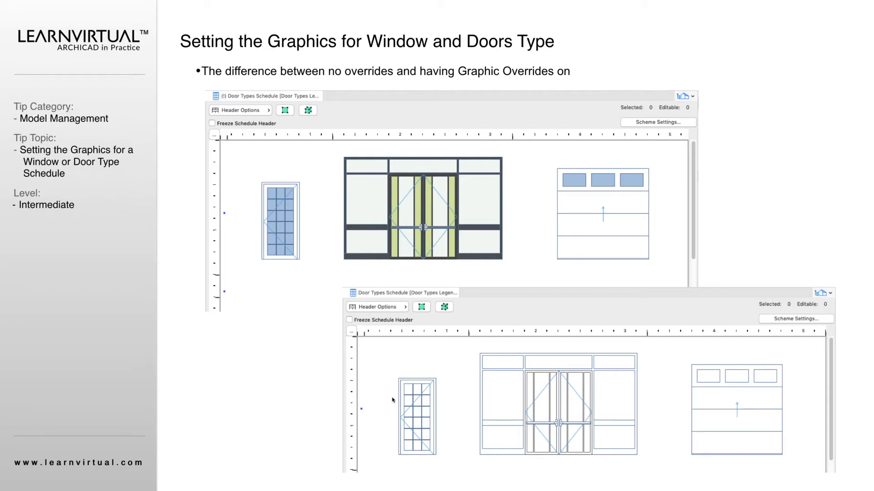
mouse_move(608, 420)
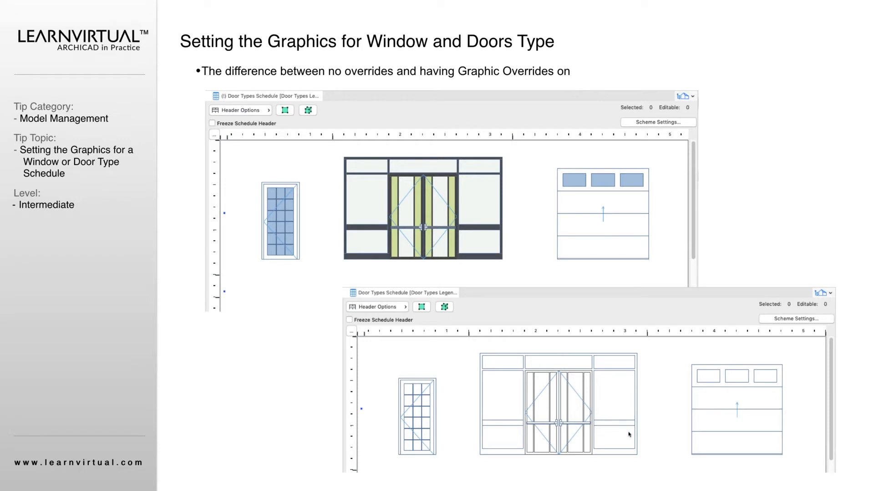
mouse_move(584, 425)
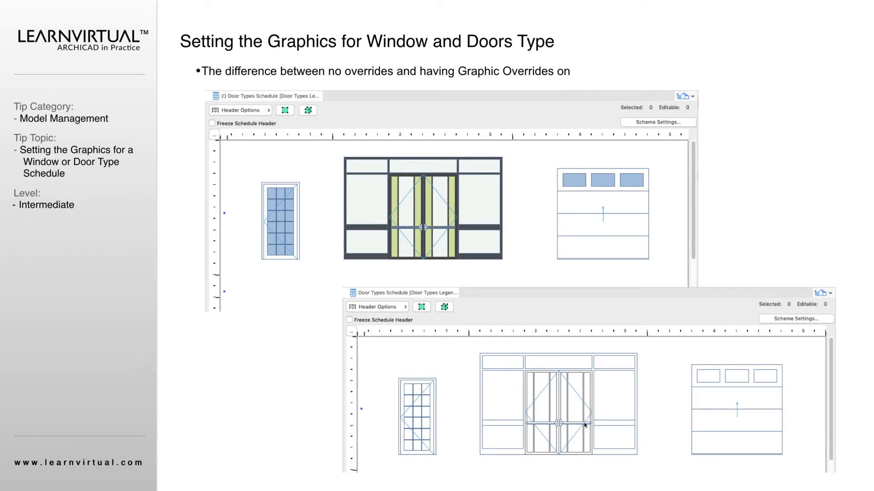
mouse_move(647, 401)
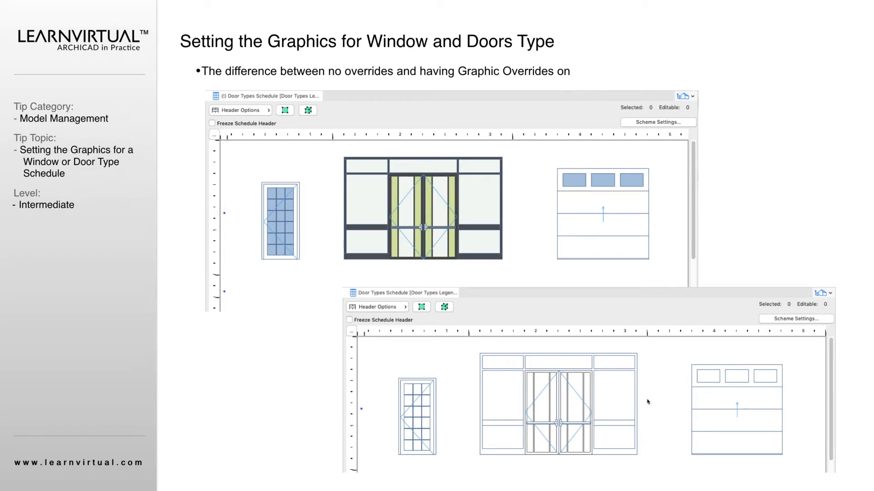
mouse_move(674, 391)
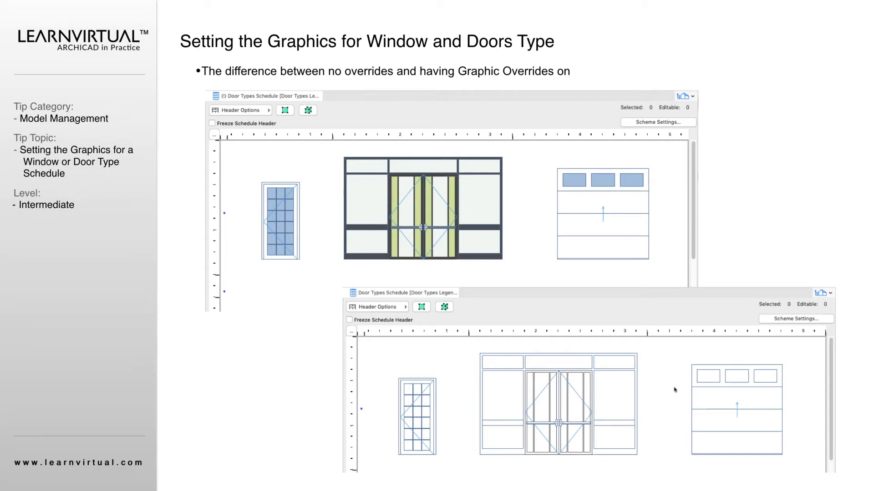
mouse_move(497, 405)
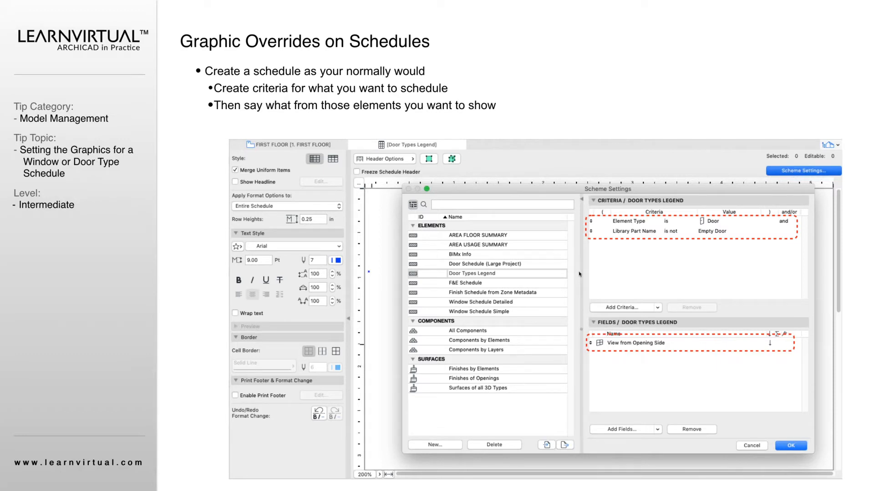
mouse_move(555, 284)
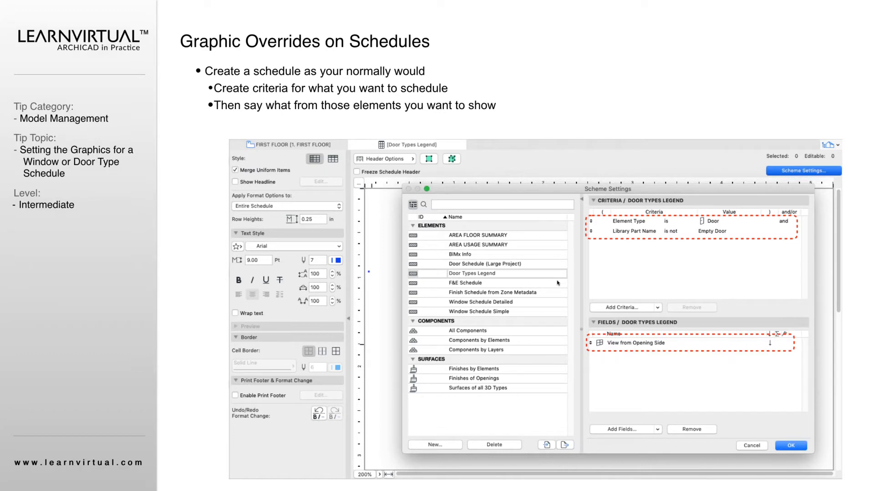
mouse_move(506, 244)
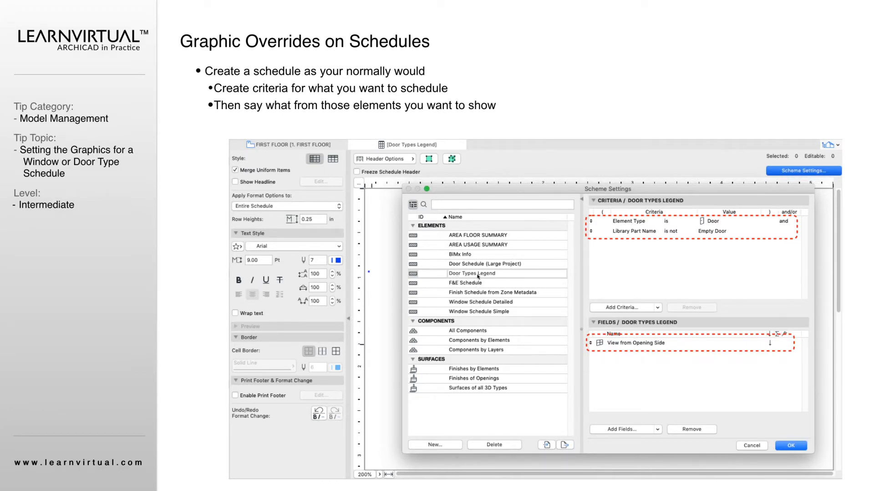
mouse_move(669, 264)
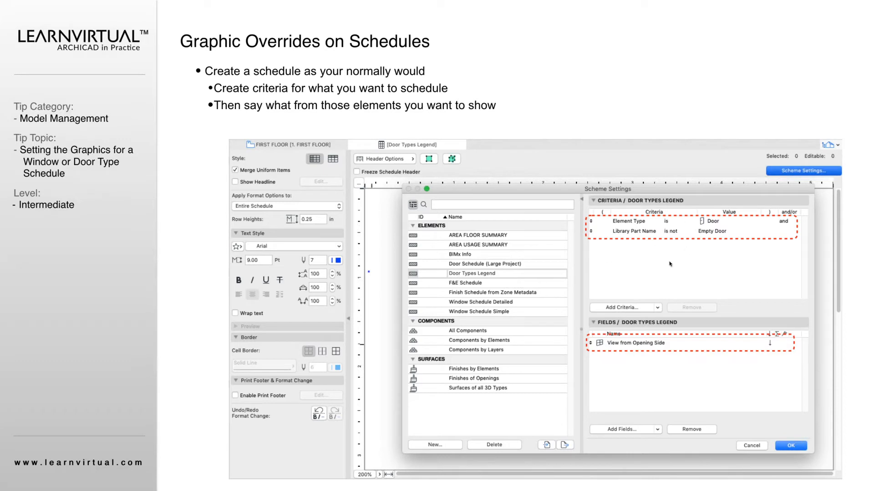
mouse_move(624, 220)
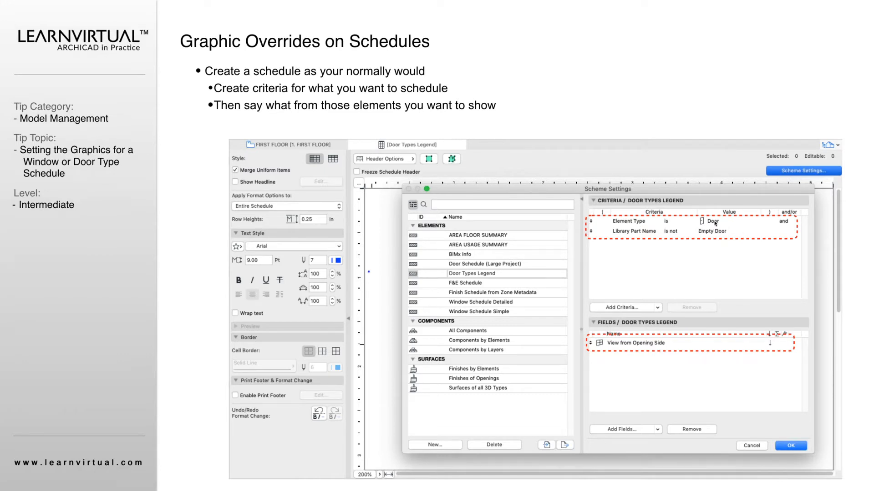
mouse_move(725, 247)
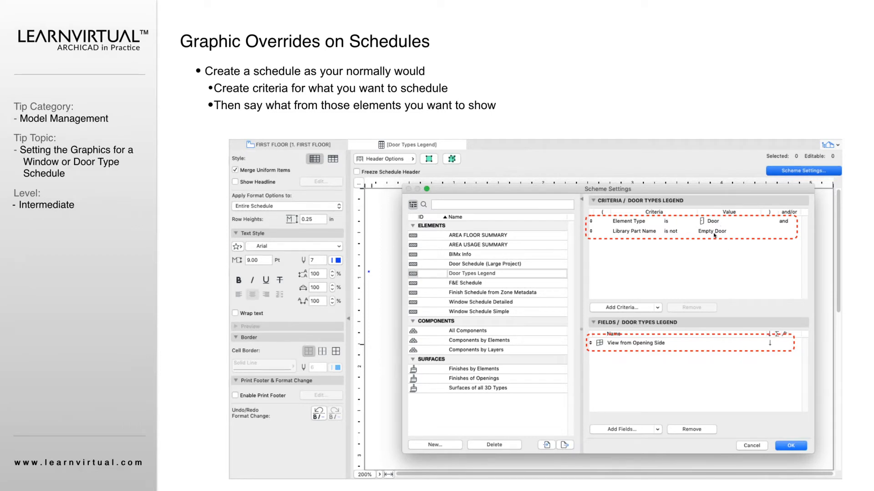
mouse_move(658, 353)
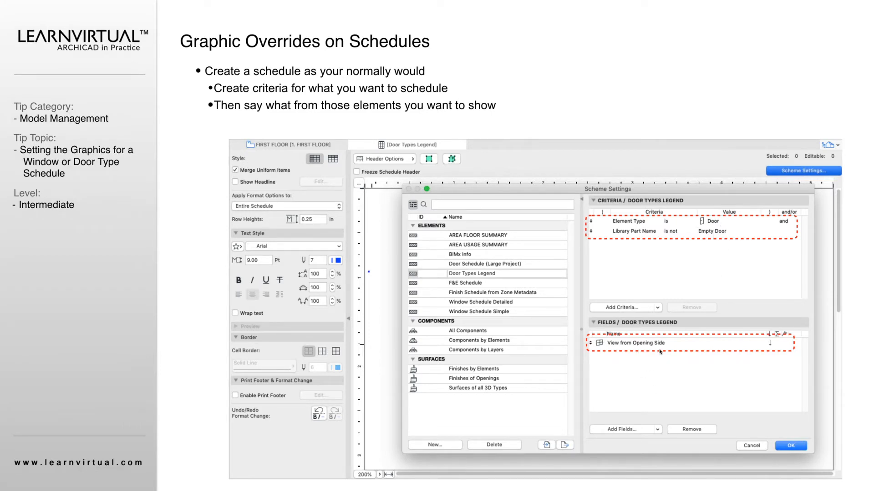
mouse_move(749, 344)
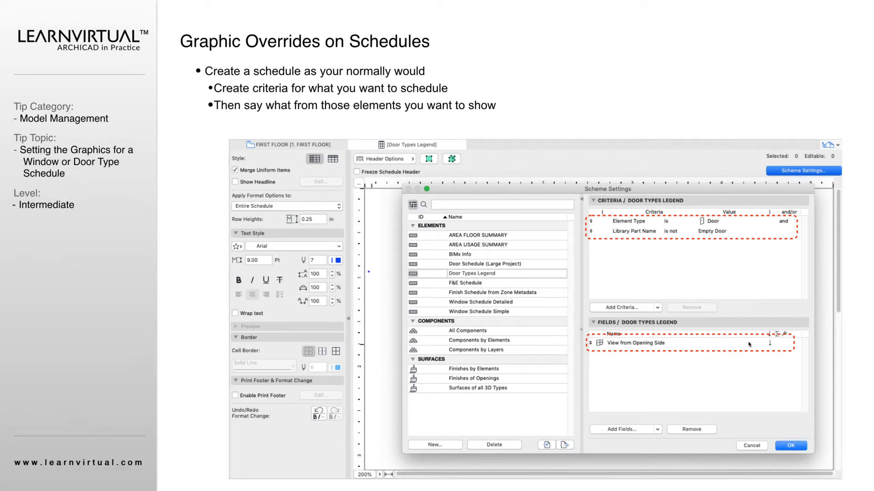
mouse_move(653, 383)
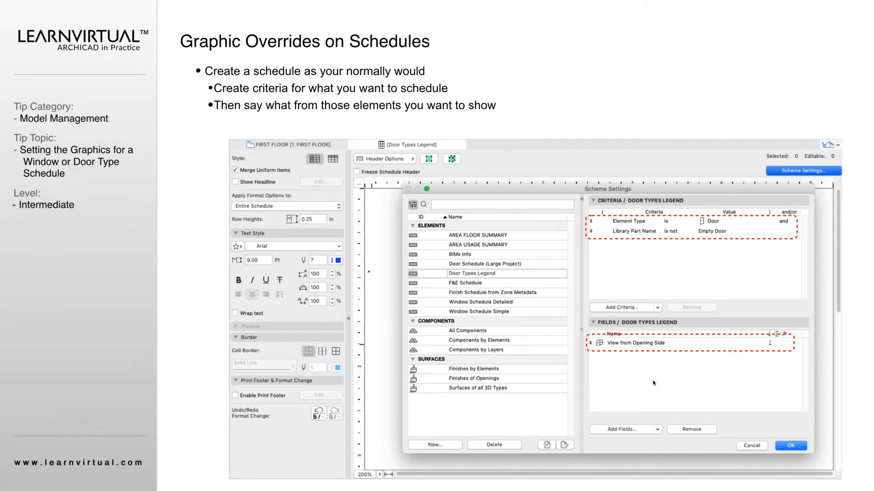
mouse_move(632, 347)
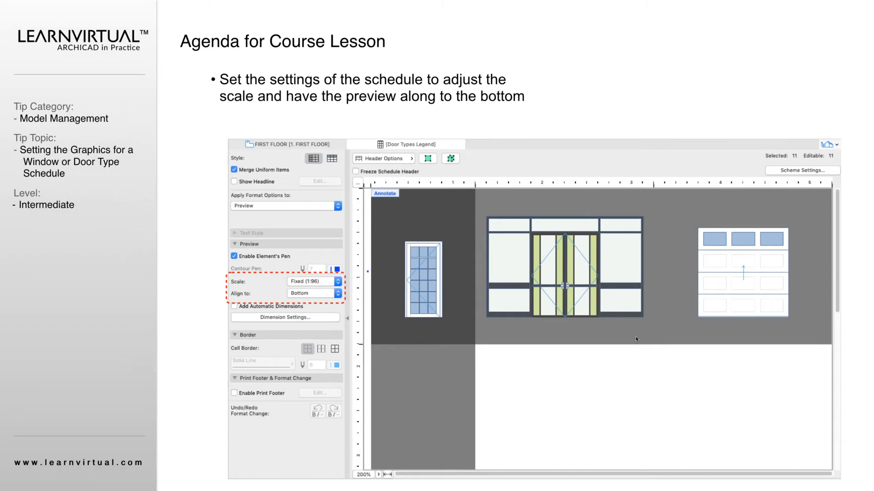
mouse_move(870, 288)
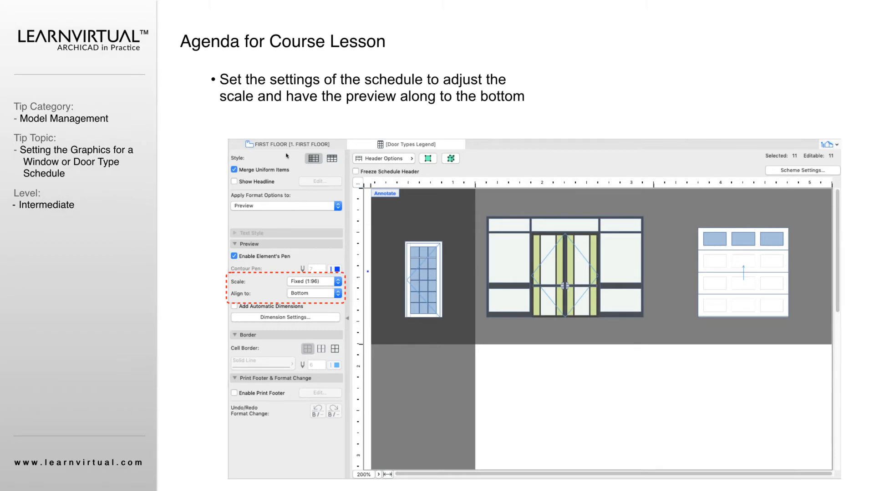
mouse_move(438, 248)
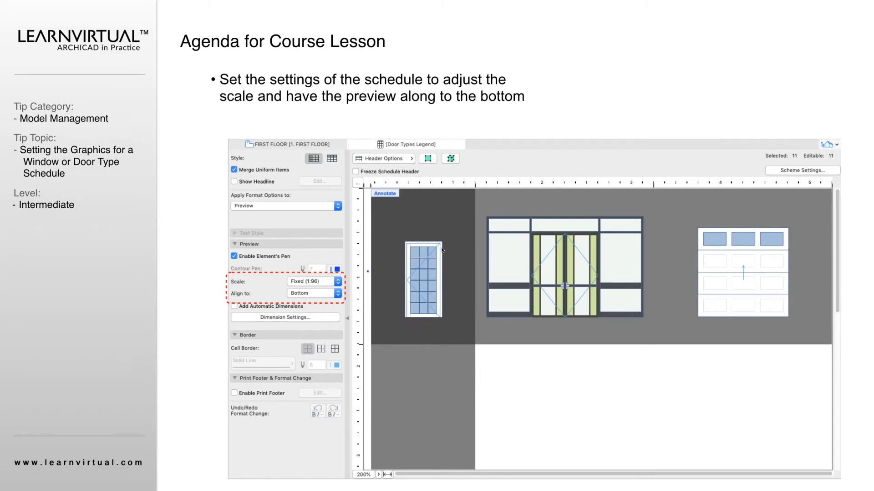
mouse_move(426, 244)
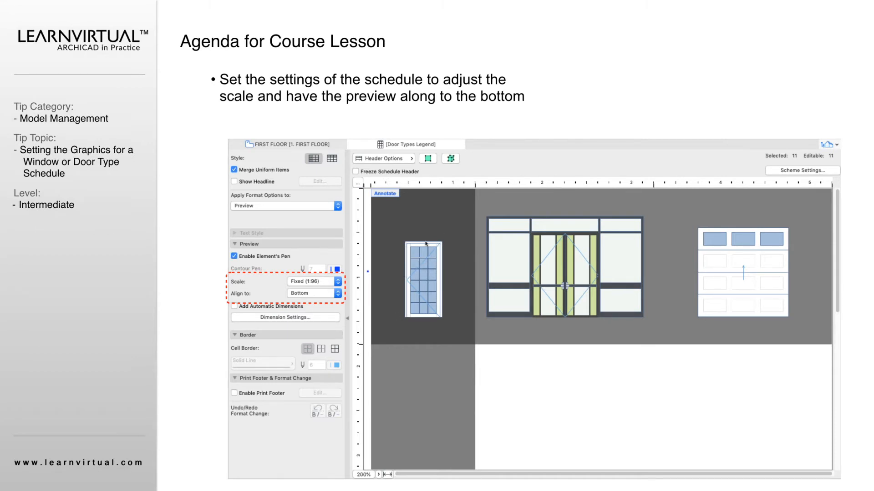
mouse_move(433, 240)
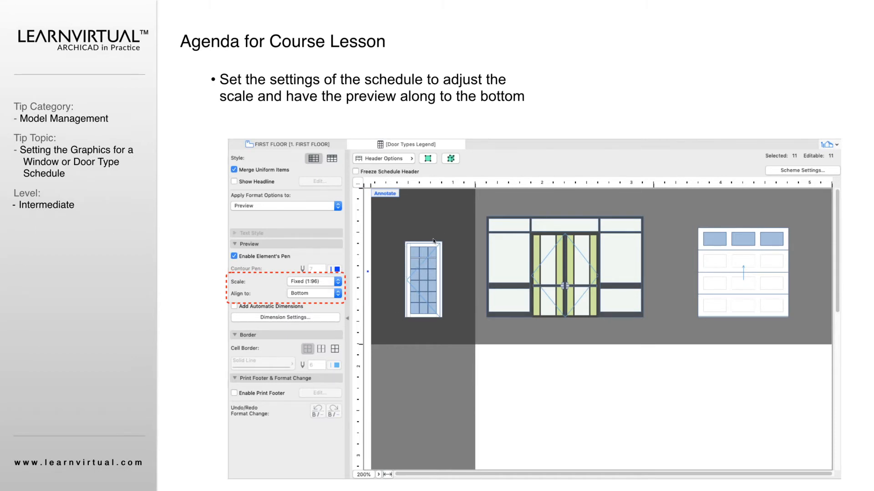
mouse_move(416, 334)
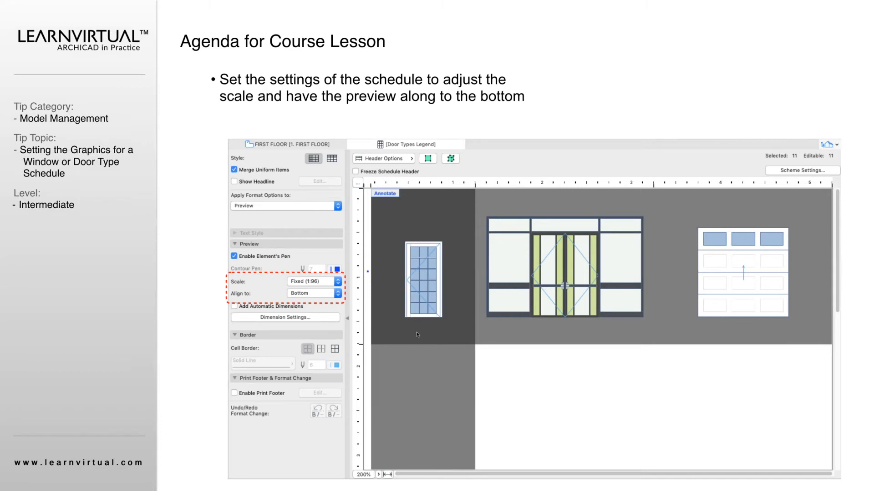
mouse_move(439, 357)
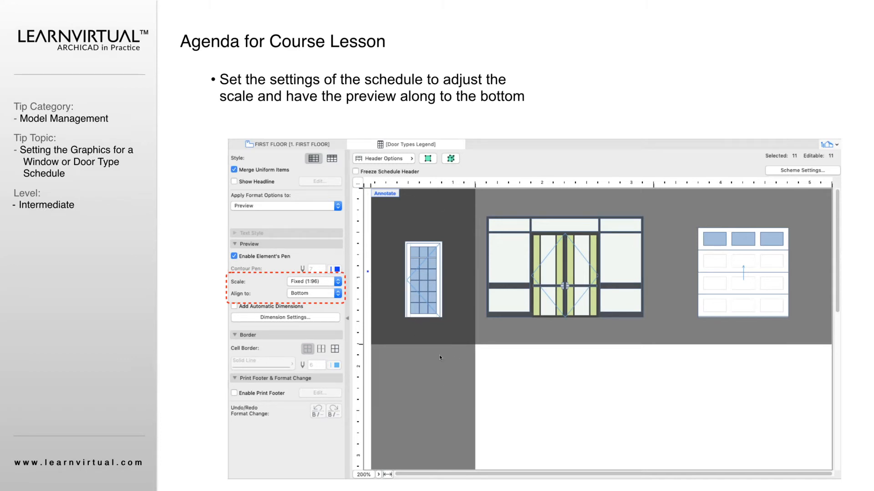
mouse_move(269, 182)
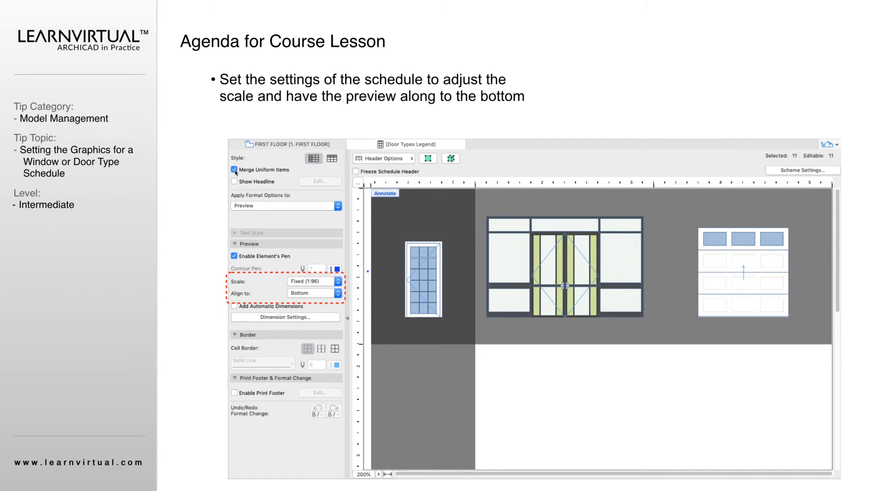
mouse_move(417, 262)
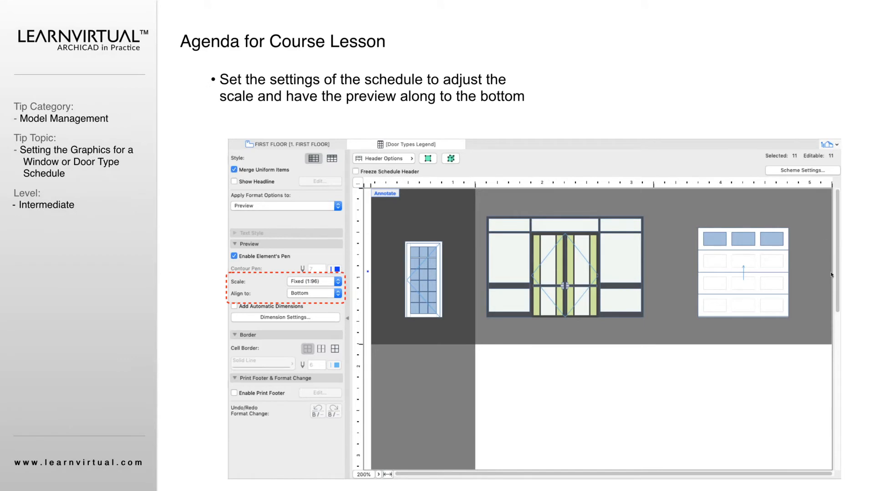
mouse_move(736, 328)
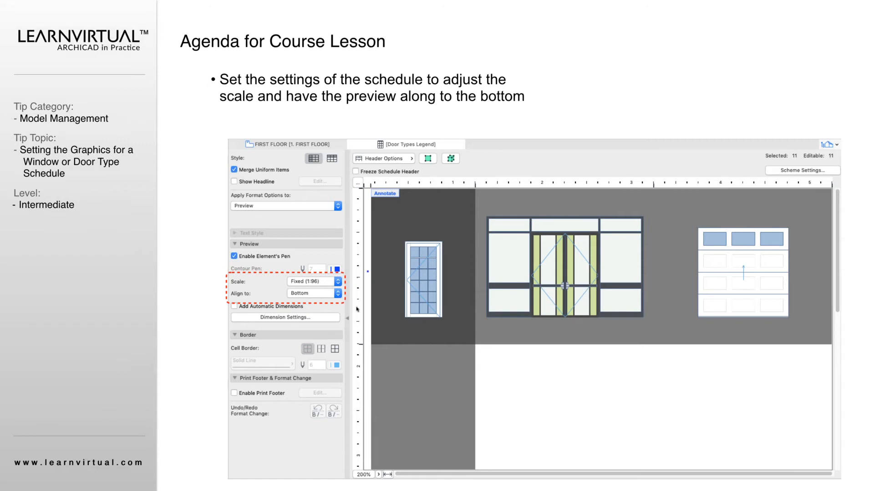
mouse_move(783, 296)
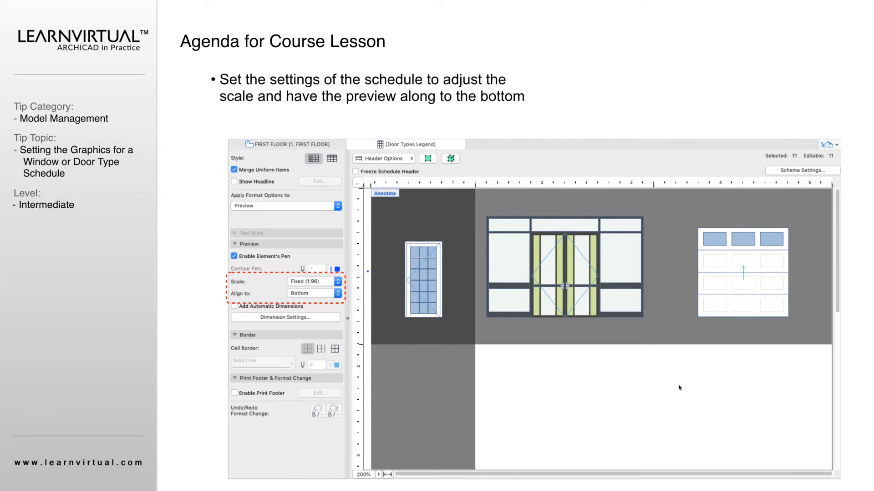
mouse_move(455, 255)
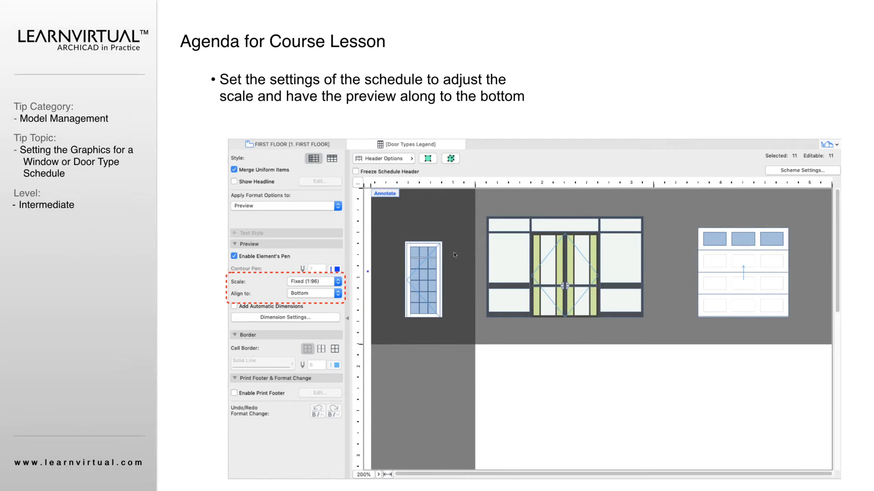
mouse_move(301, 160)
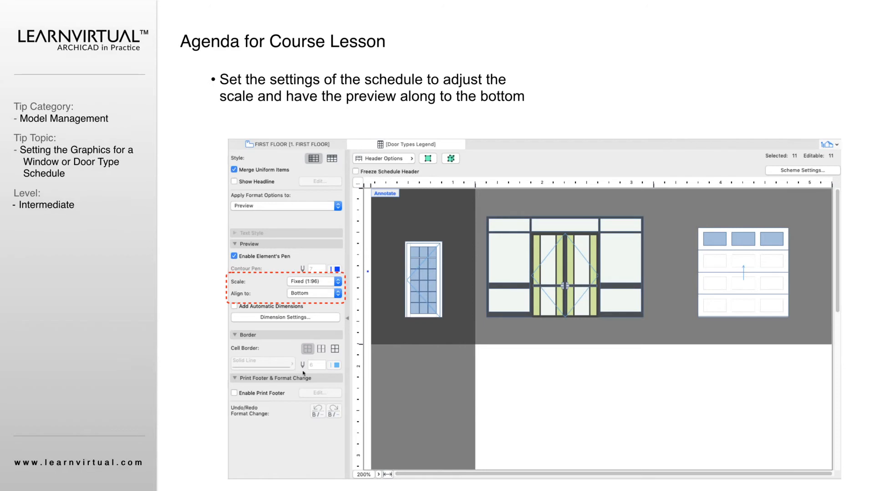
mouse_move(405, 287)
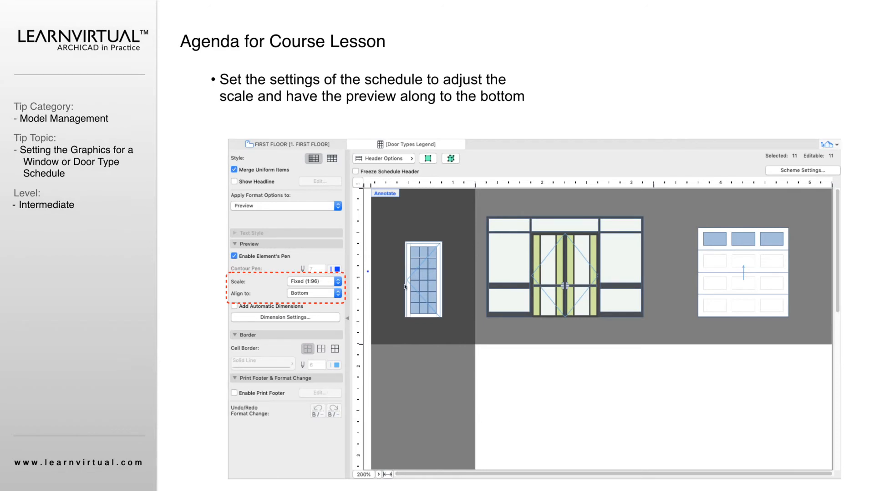
mouse_move(664, 276)
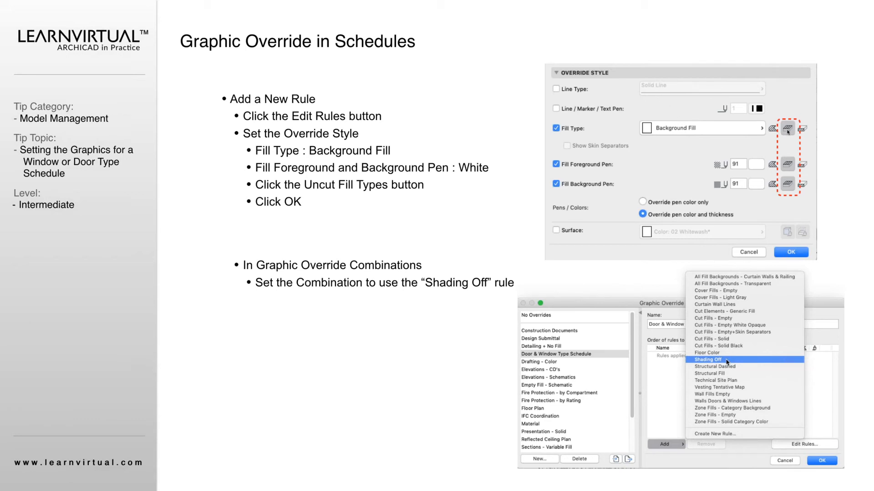
mouse_move(612, 111)
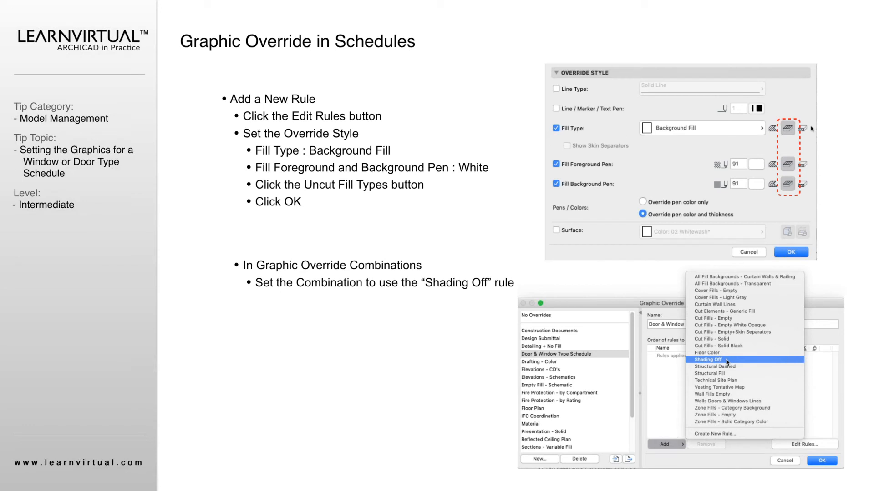
mouse_move(569, 171)
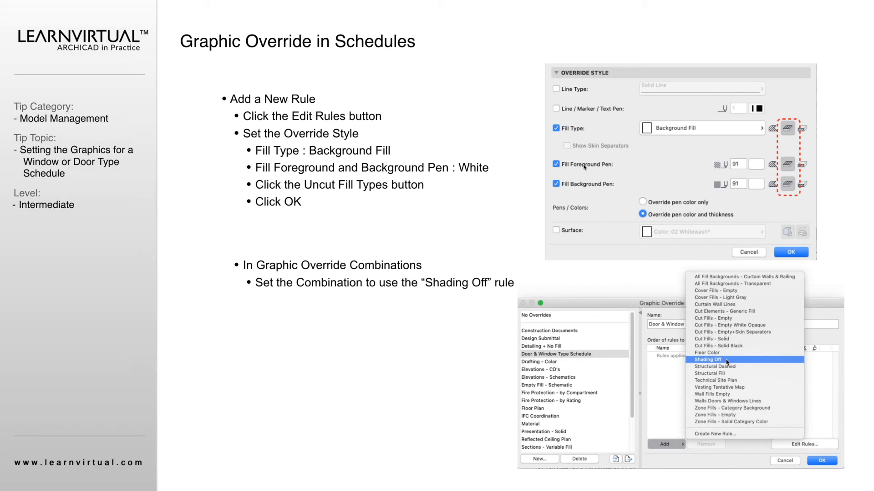
mouse_move(737, 151)
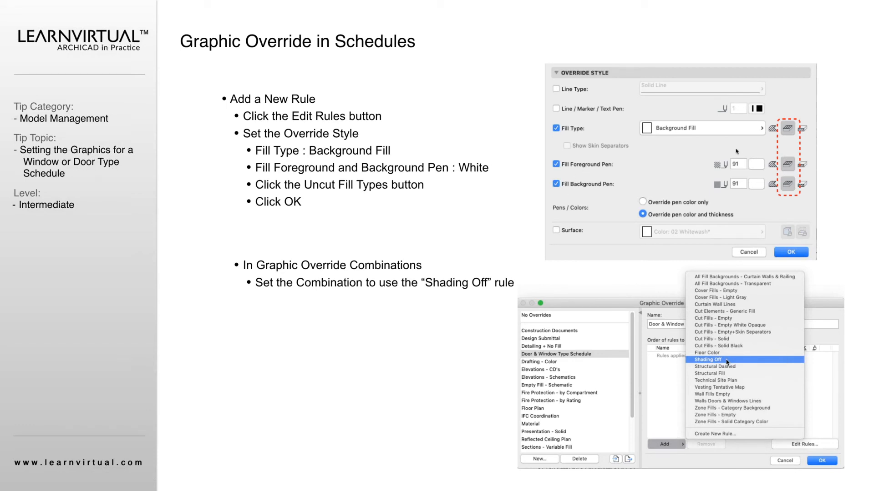
mouse_move(750, 202)
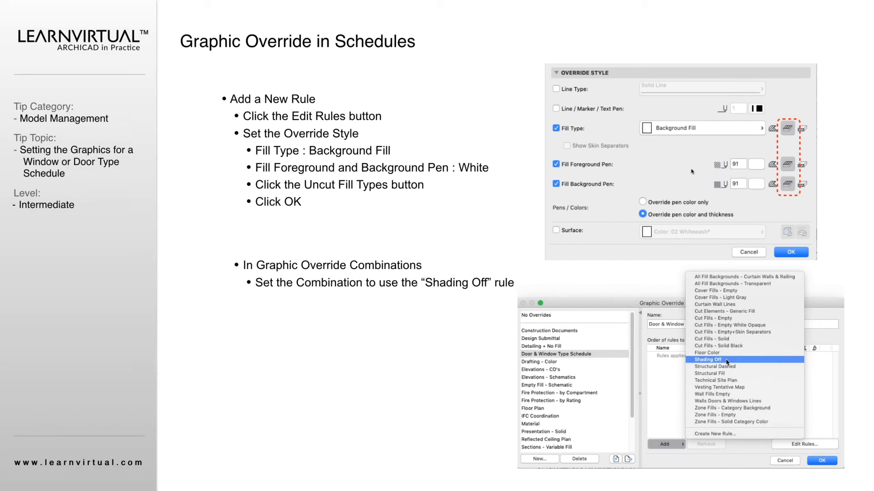
mouse_move(655, 197)
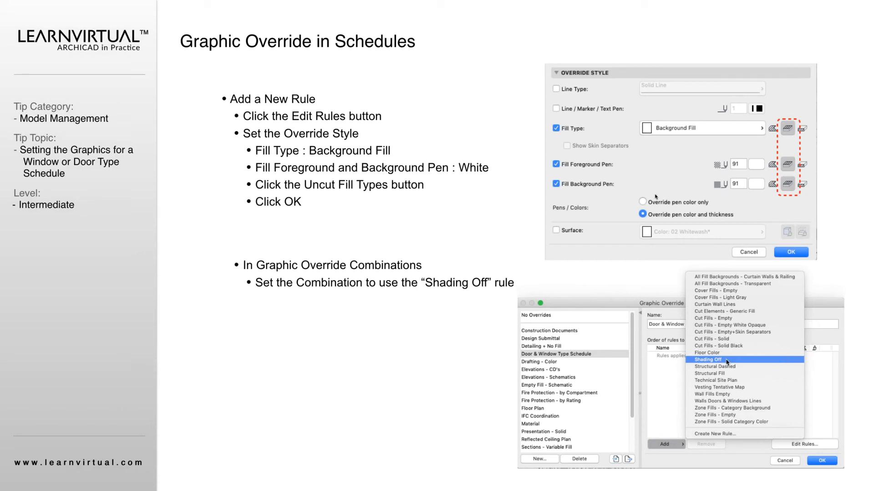
mouse_move(753, 152)
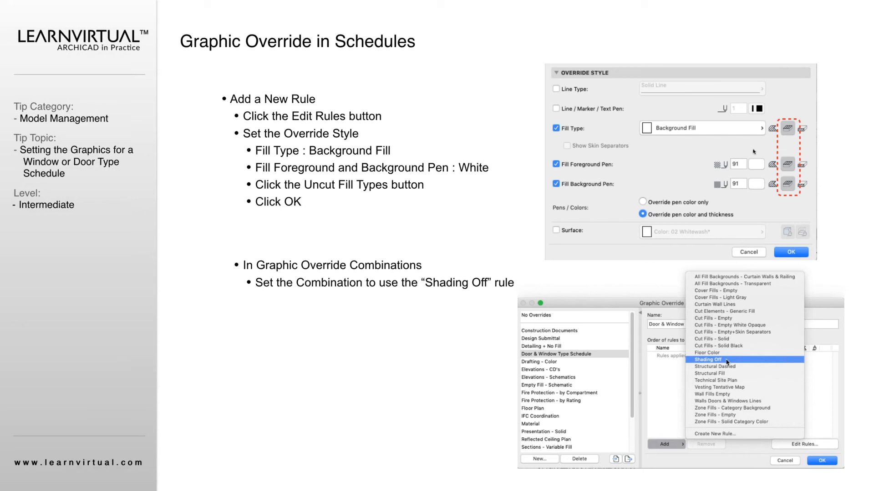
mouse_move(730, 153)
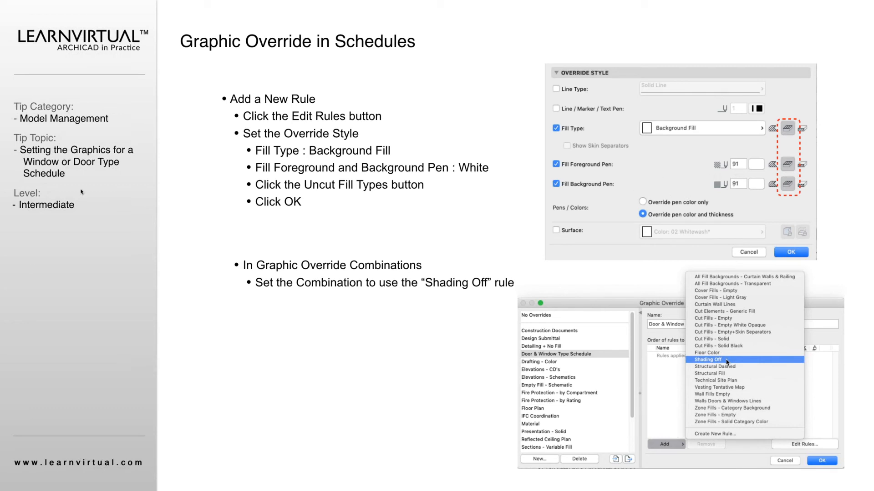
mouse_move(527, 225)
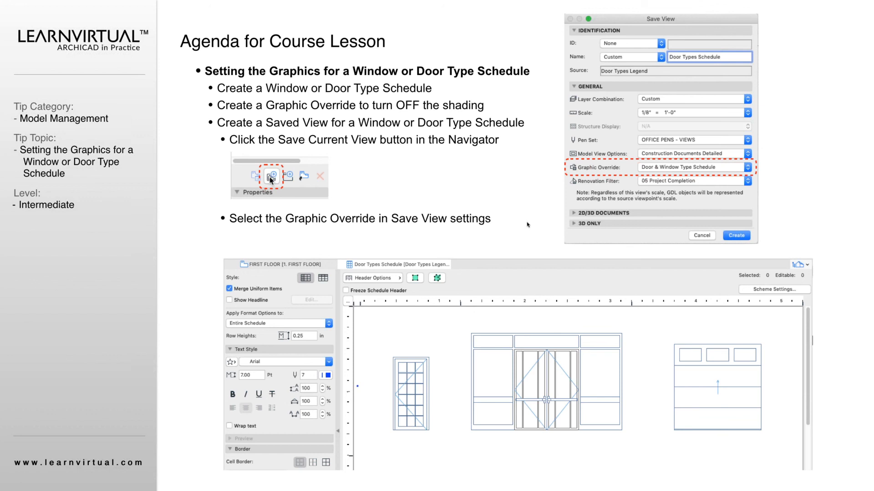
mouse_move(645, 246)
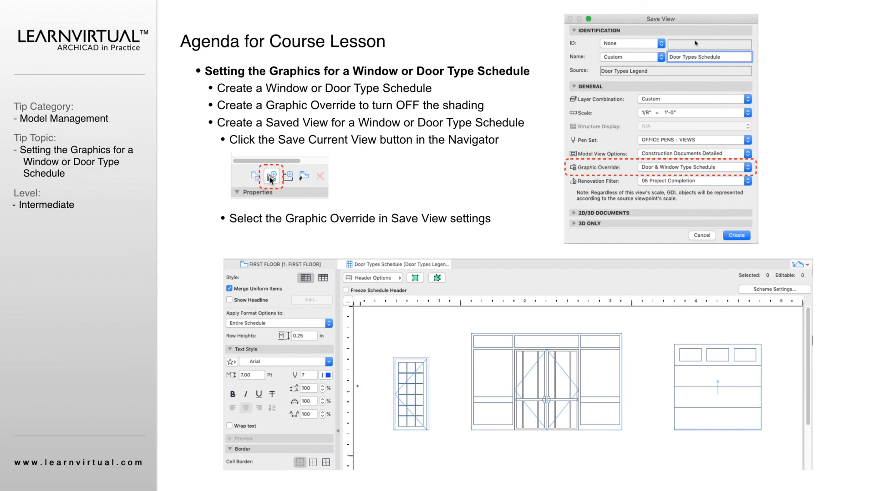
mouse_move(725, 258)
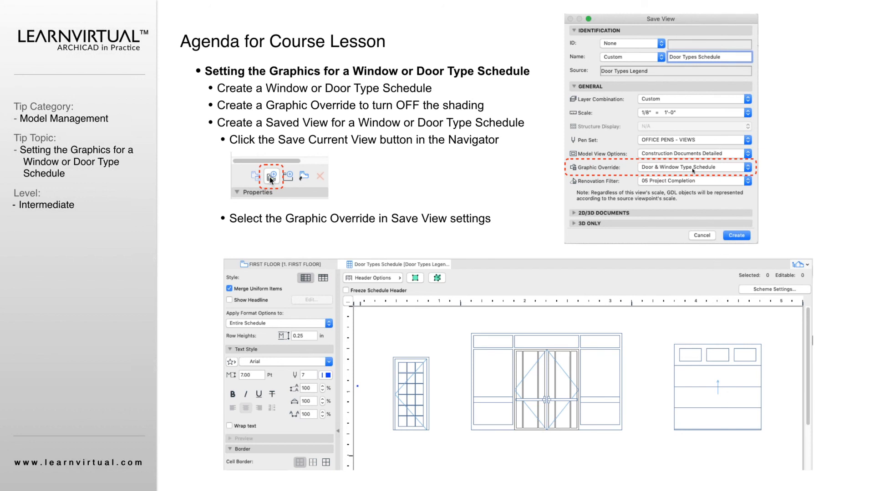
mouse_move(596, 253)
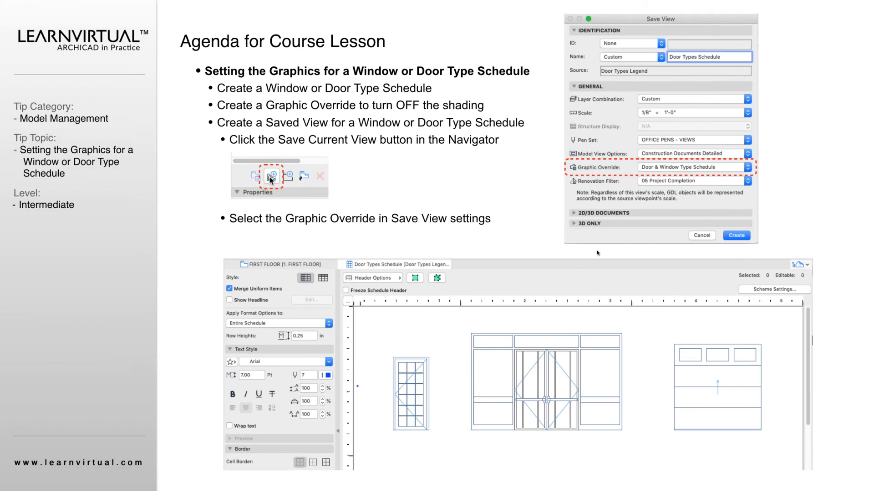
mouse_move(601, 439)
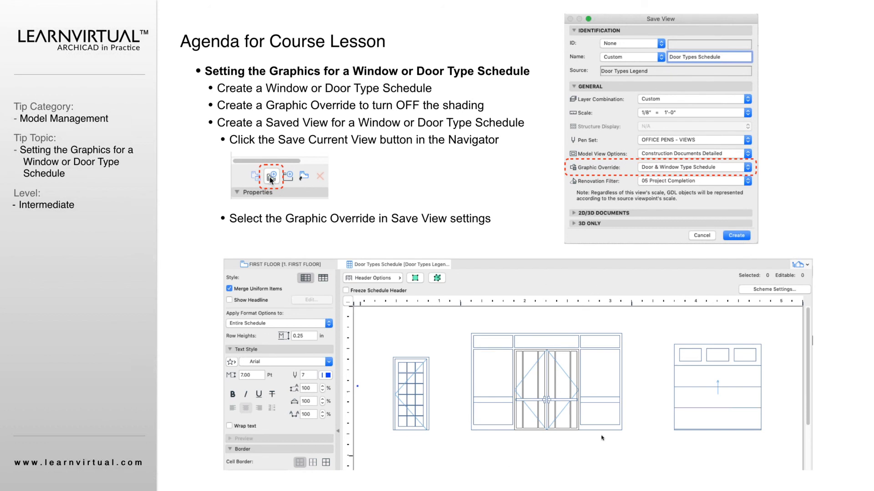
mouse_move(587, 382)
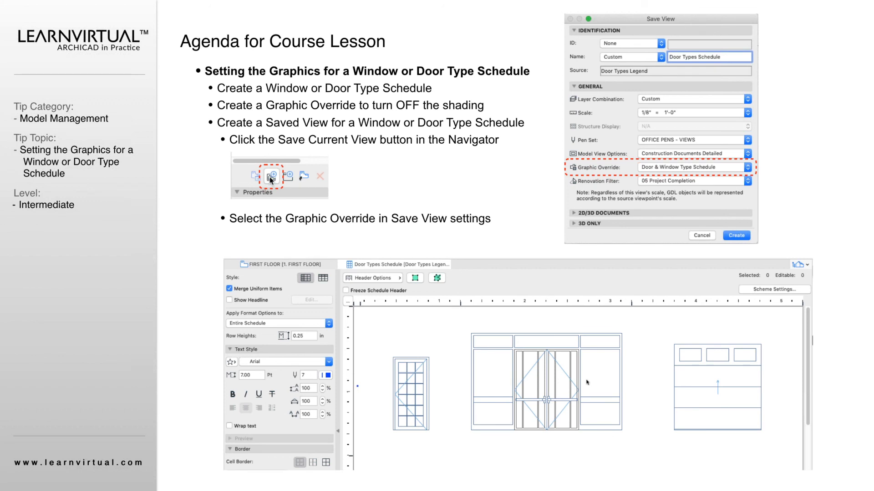
mouse_move(572, 358)
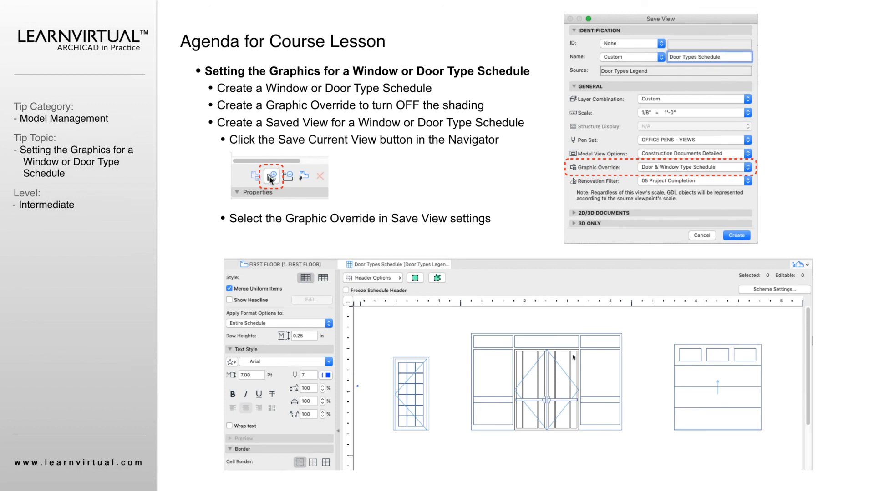
mouse_move(572, 392)
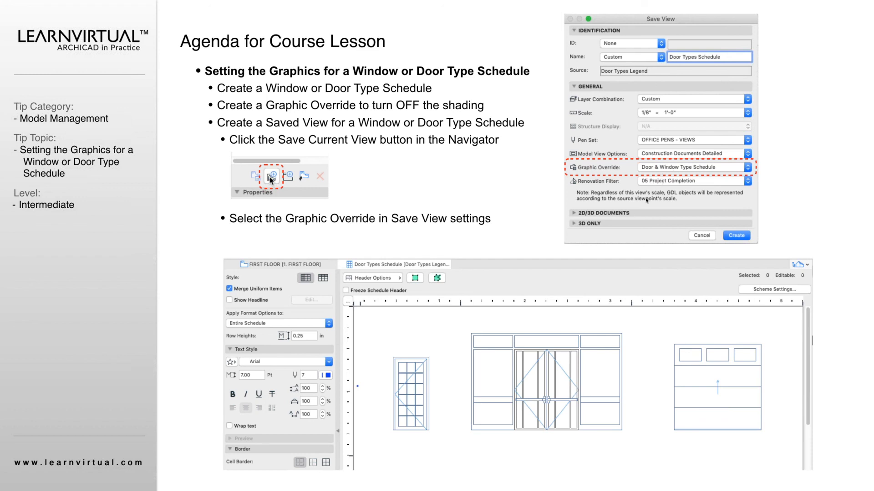
mouse_move(464, 291)
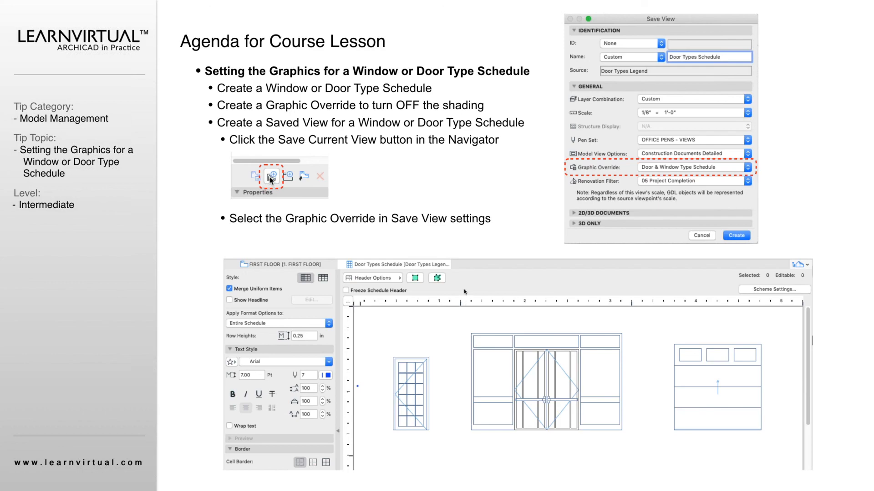